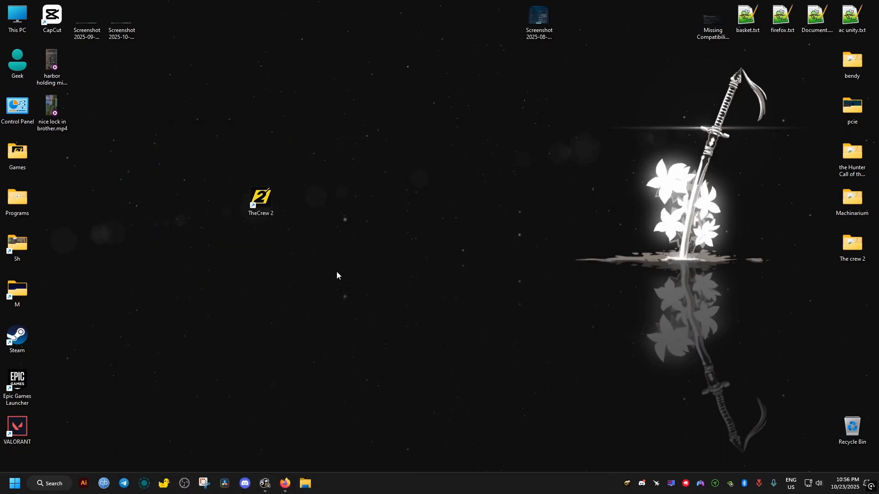
Bring up the Run prompt with documents entered.
left_click(15, 482)
type("documents")
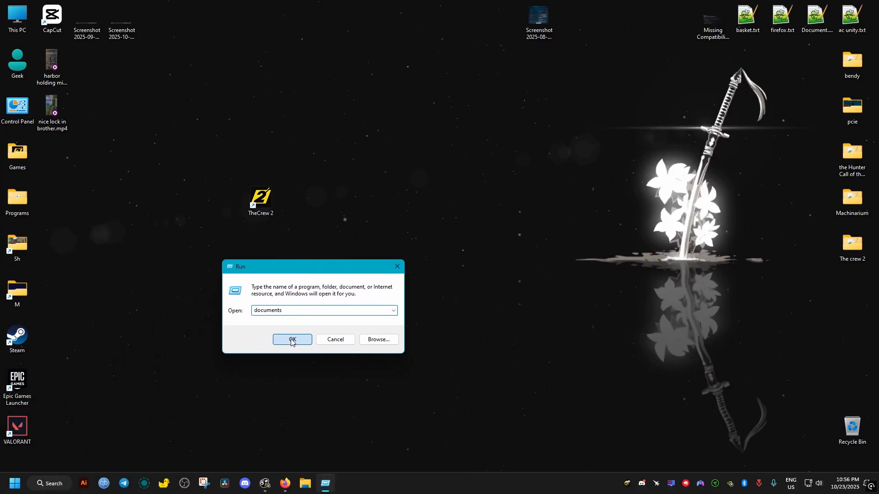
Open Documents\The Crew 2 and bring up the context menu for PCScalability.xml.
left_click(292, 340)
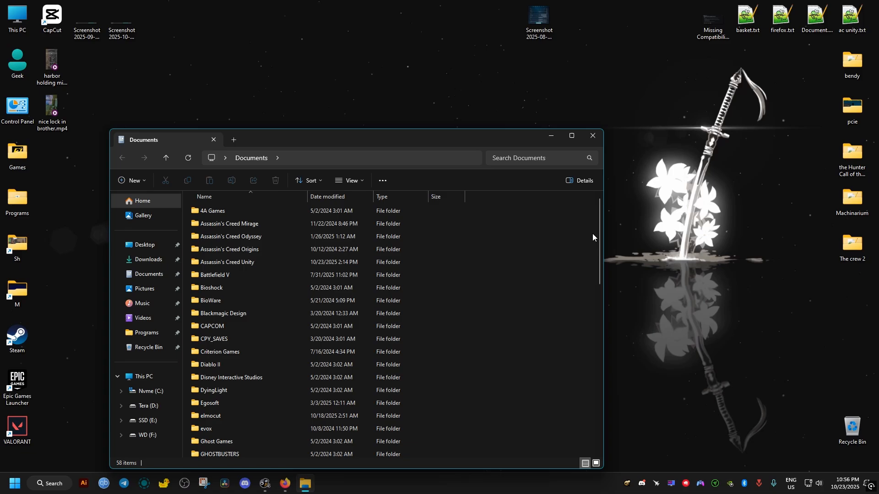
scroll("down", 3)
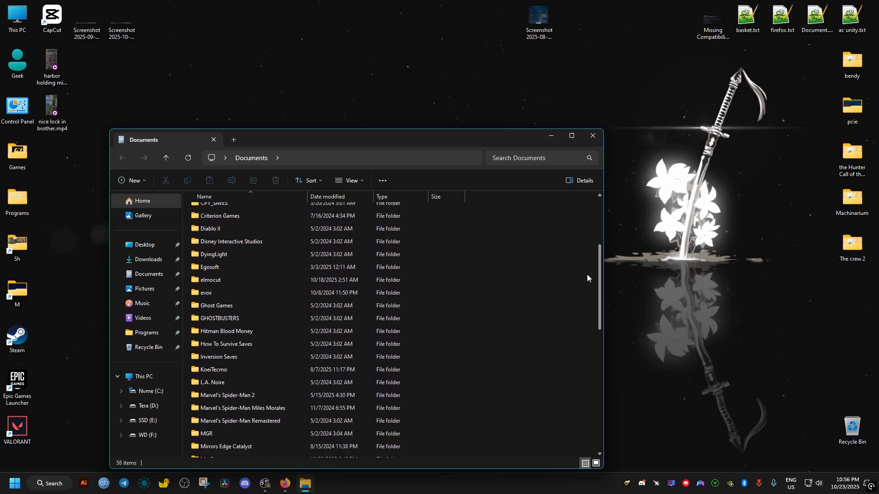
scroll("down", 3)
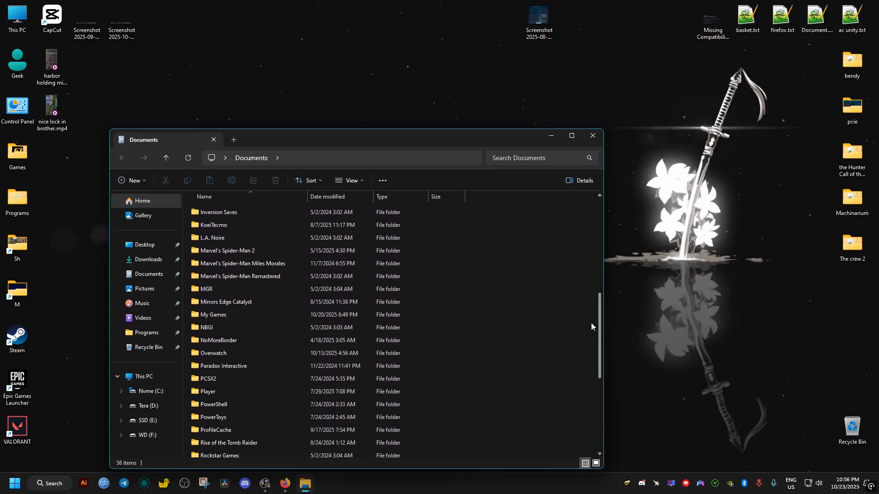
scroll("down", 3)
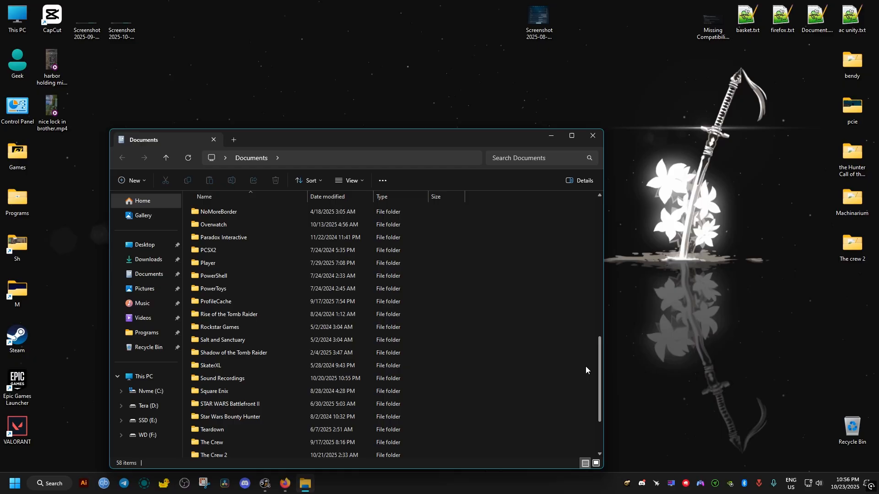
double_click(213, 455)
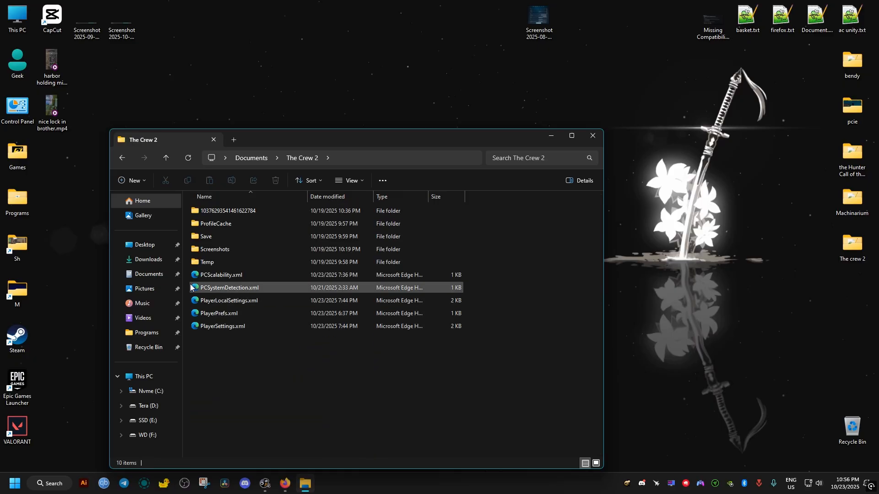
mouse_move(220, 275)
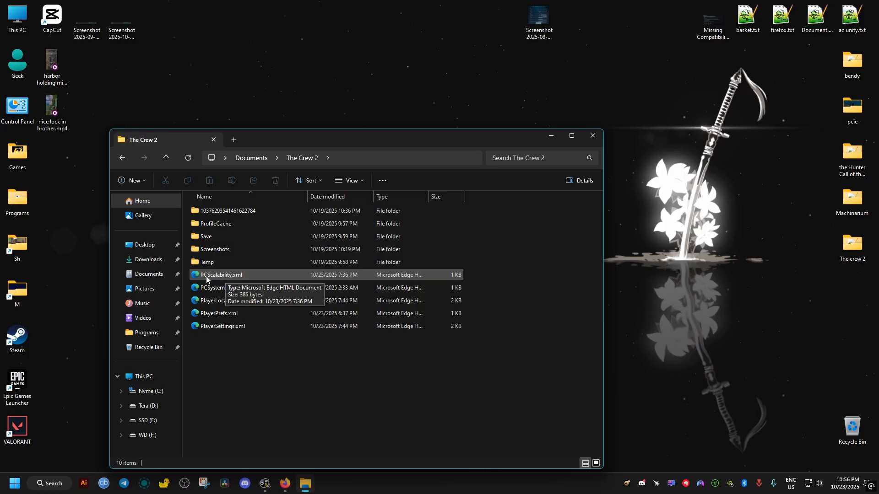
right_click(221, 275)
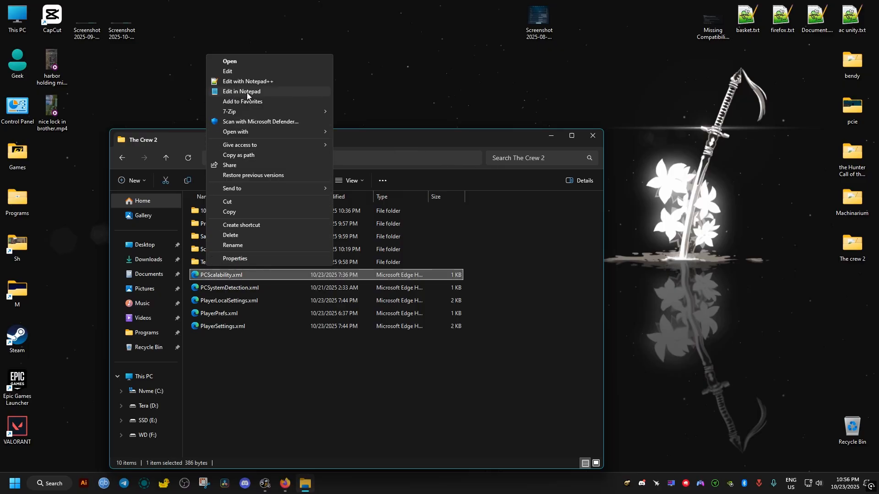
Edit PCScalability.xml in Notepad, change Appearance from 2 to 1, save and close.
left_click(241, 92)
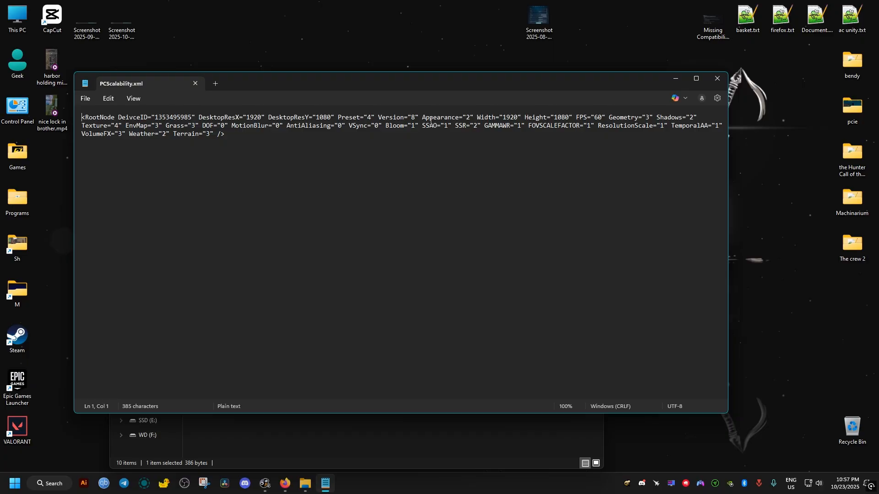
double_click(467, 117)
type("1")
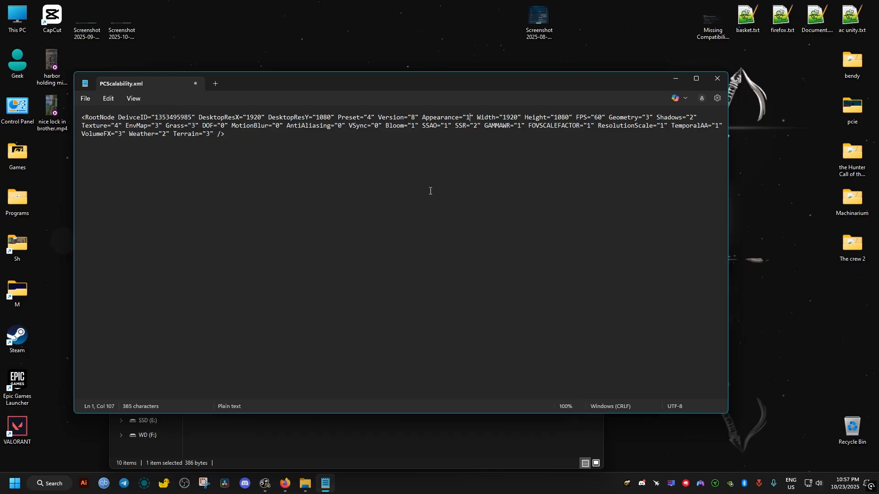
mouse_move(562, 147)
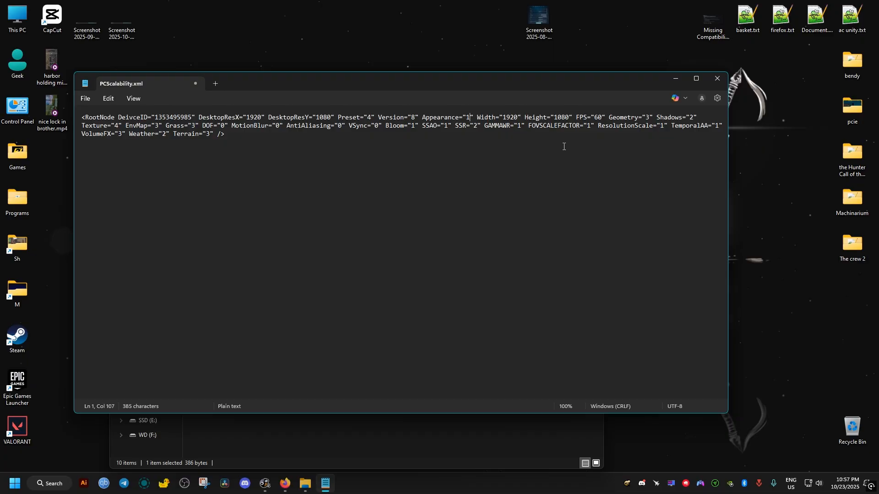
double_click(647, 117)
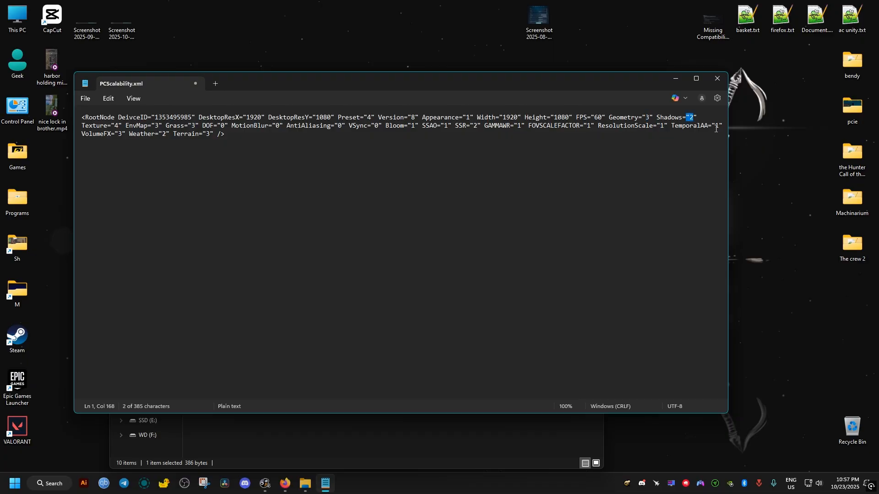
mouse_move(195, 166)
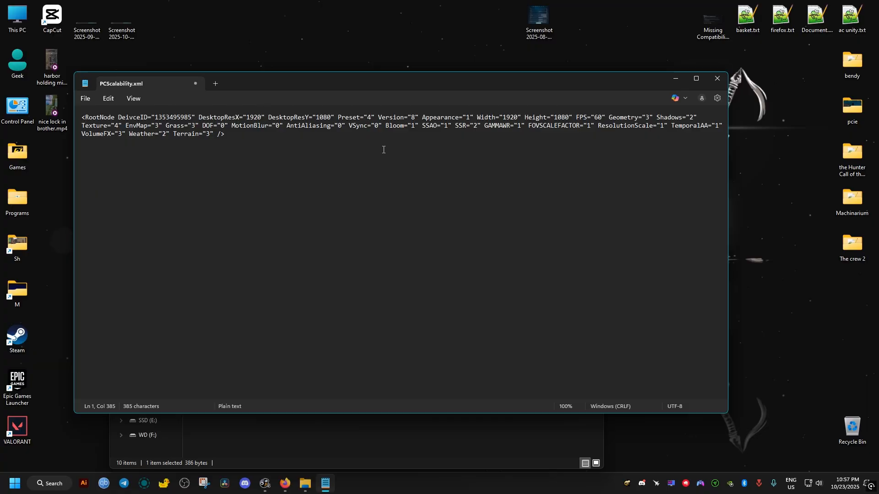
left_click(85, 98)
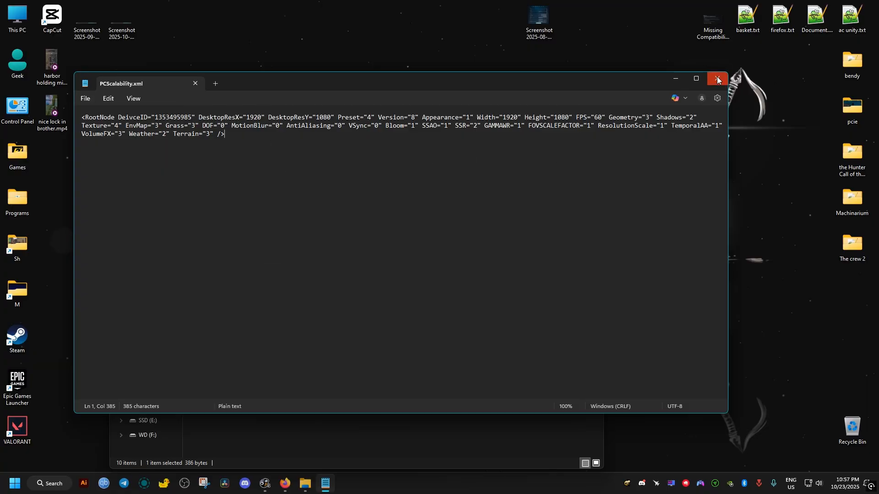
left_click(716, 78)
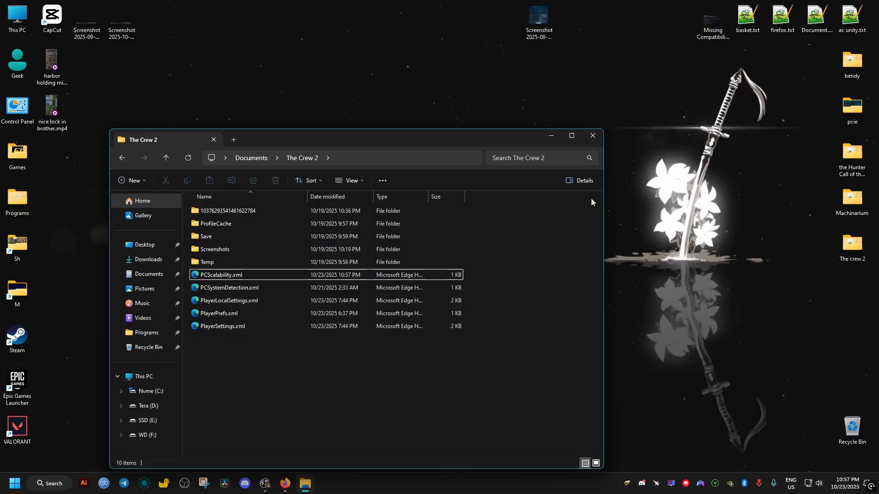
mouse_move(592, 135)
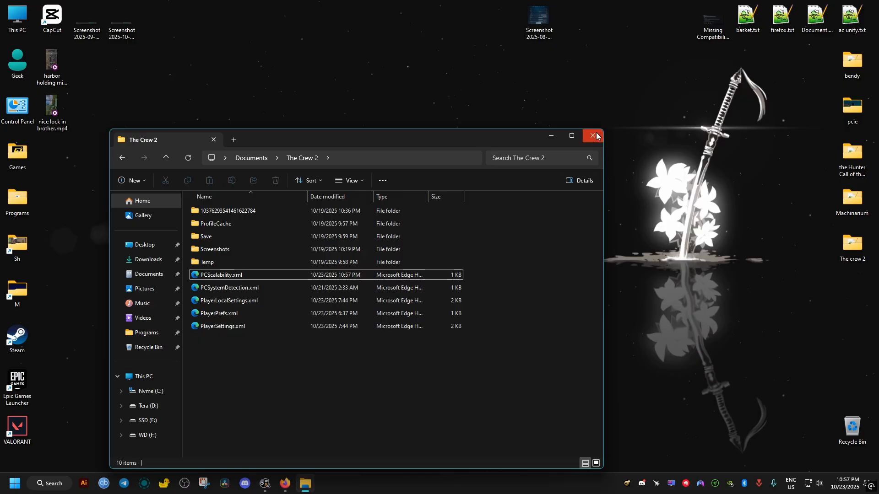
Browse from Nvme (C:) through Program Files (x86) into the Steam folder.
left_click(592, 135)
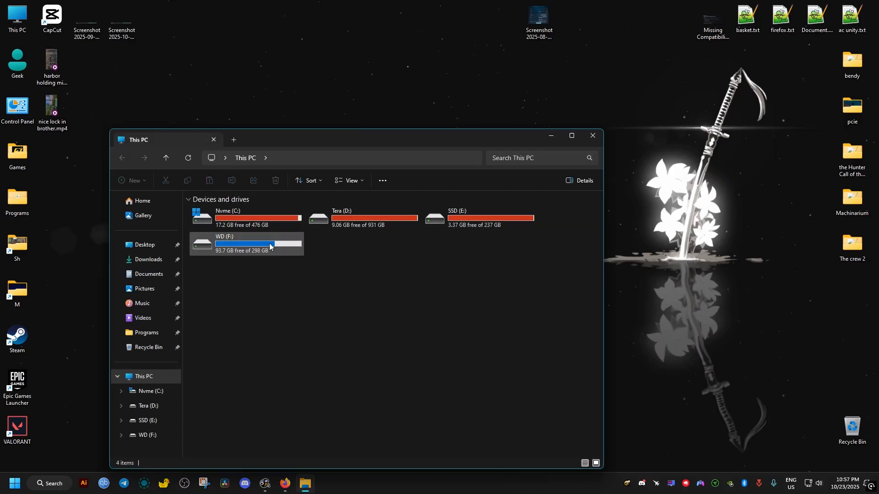
double_click(228, 218)
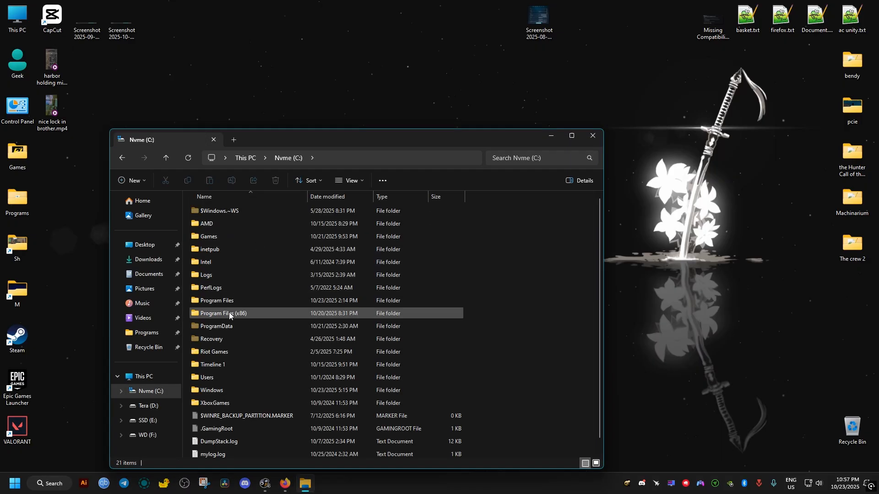
double_click(223, 313)
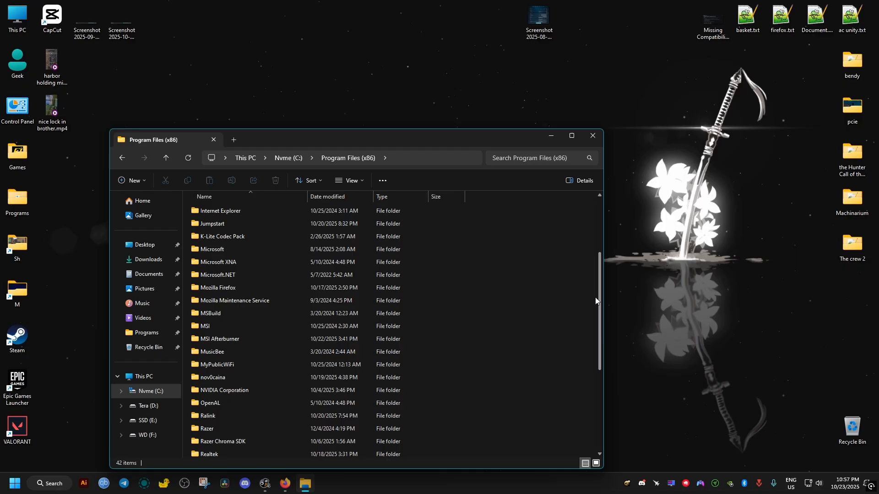
scroll("down", 3)
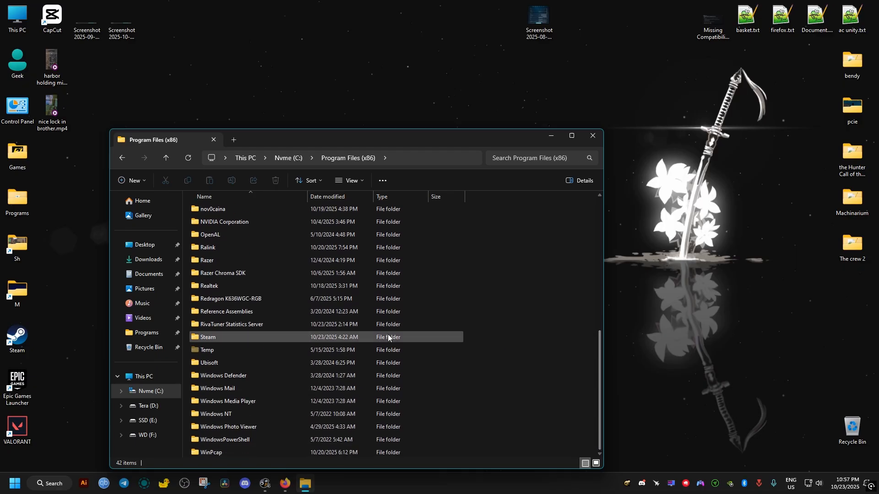
double_click(208, 337)
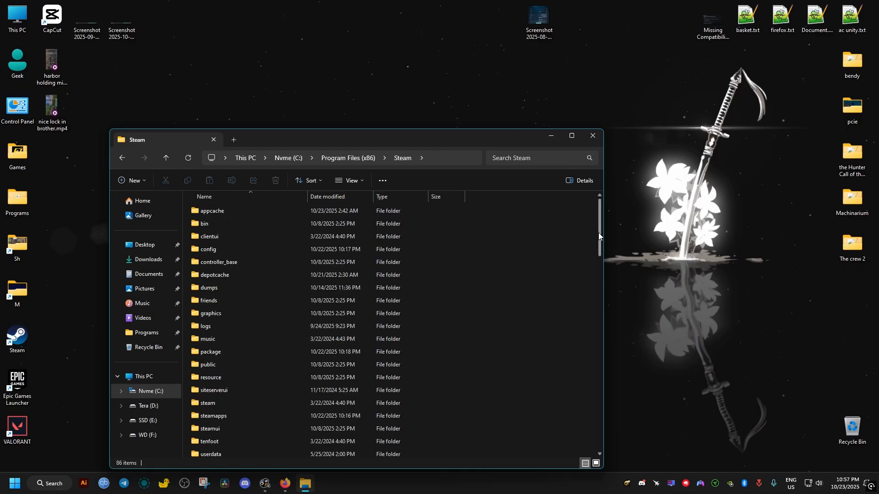
Open steamapps\common and enter The Crew 2 game install folder.
double_click(211, 416)
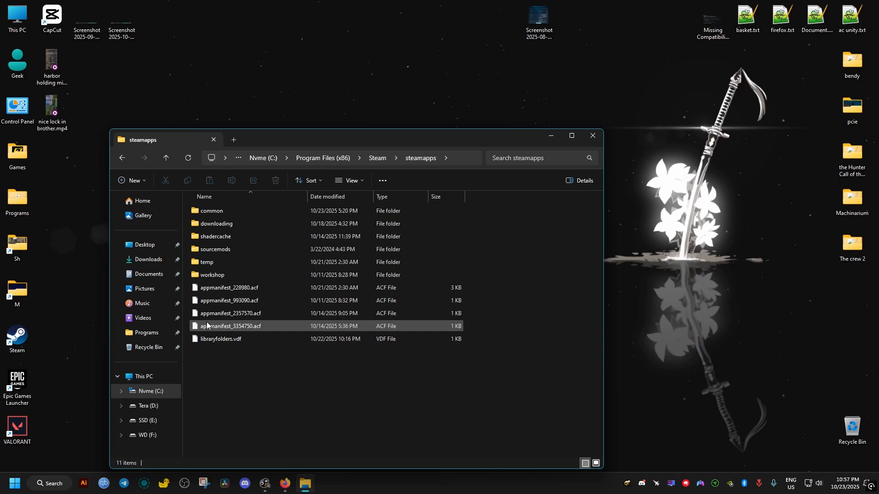
double_click(211, 210)
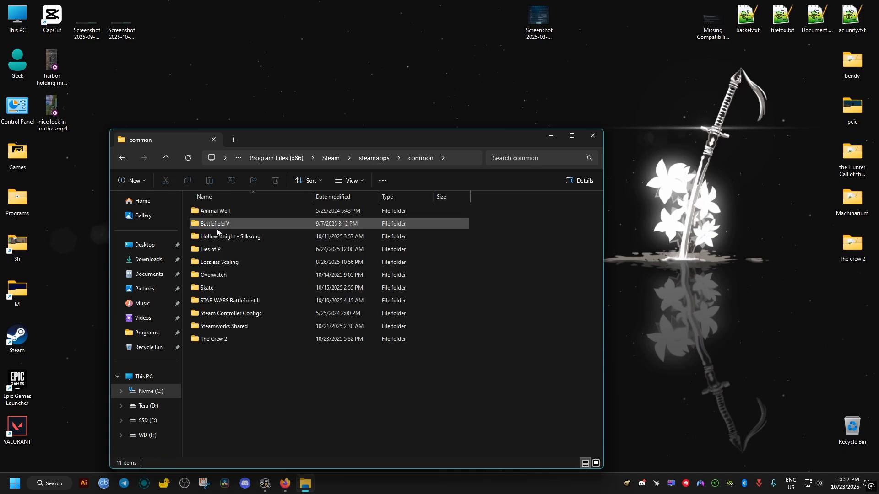
left_click(214, 339)
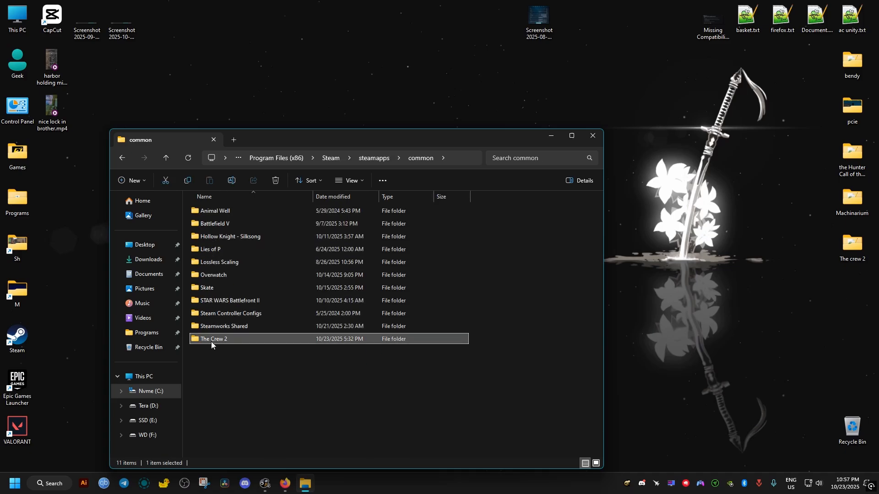
double_click(213, 339)
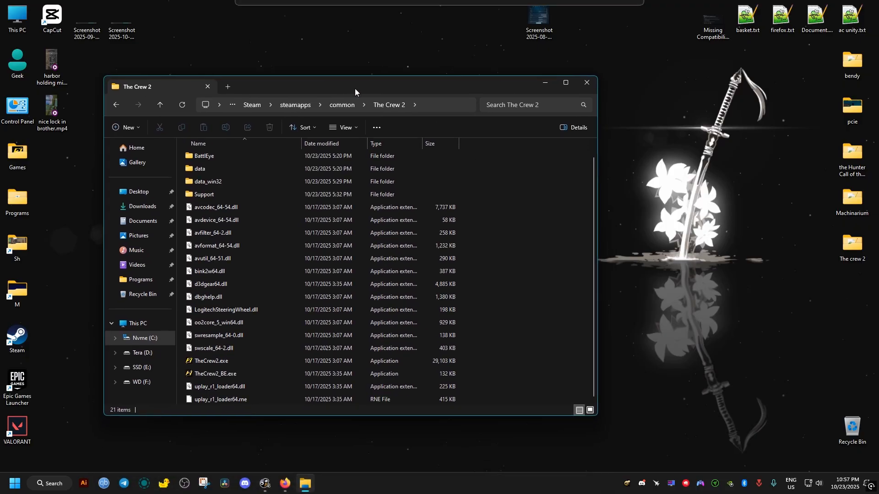
Move d3dgear64.dll out of the game folder into a new desktop folder named backup.
left_click(211, 283)
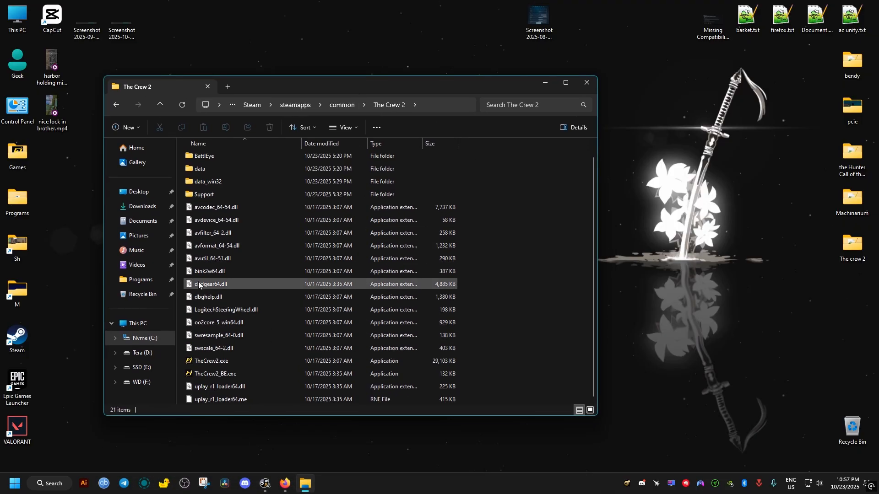
left_click(212, 284)
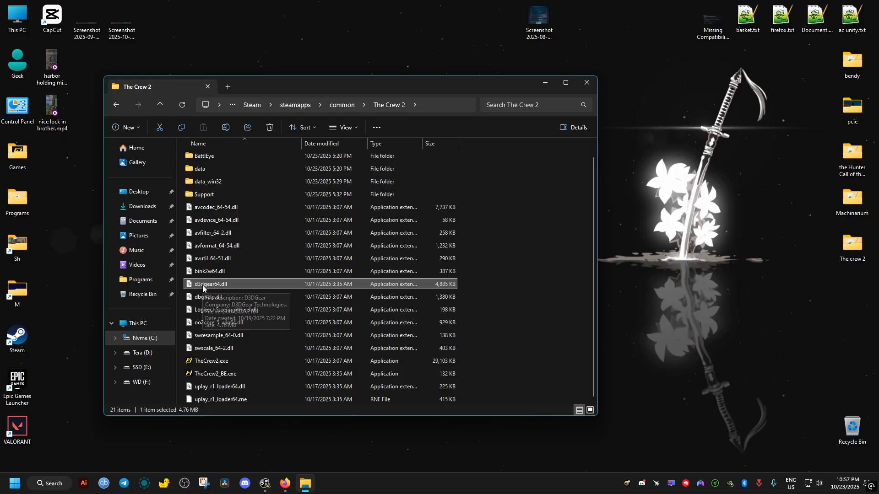
mouse_move(588, 321)
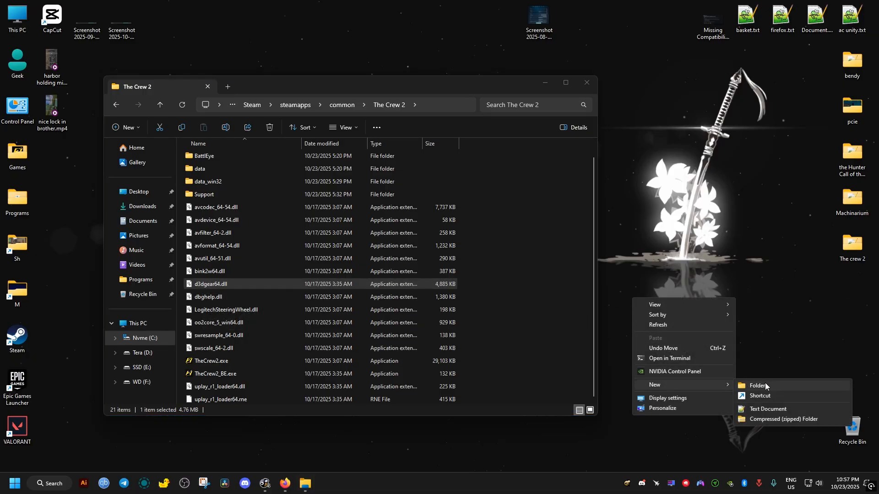
left_click(757, 385)
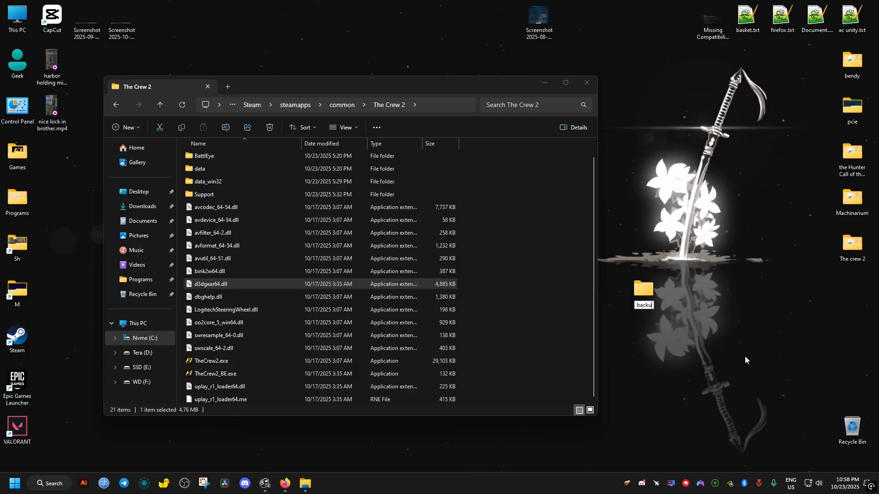
mouse_move(560, 331)
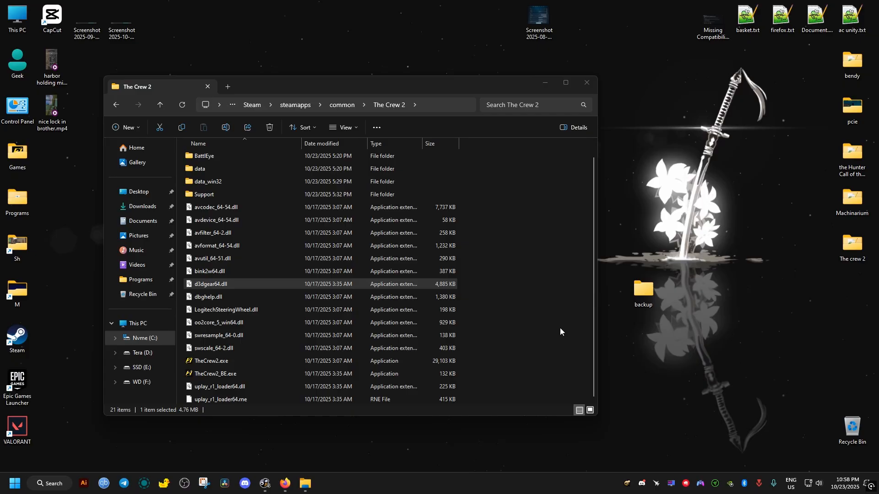
right_click(211, 284)
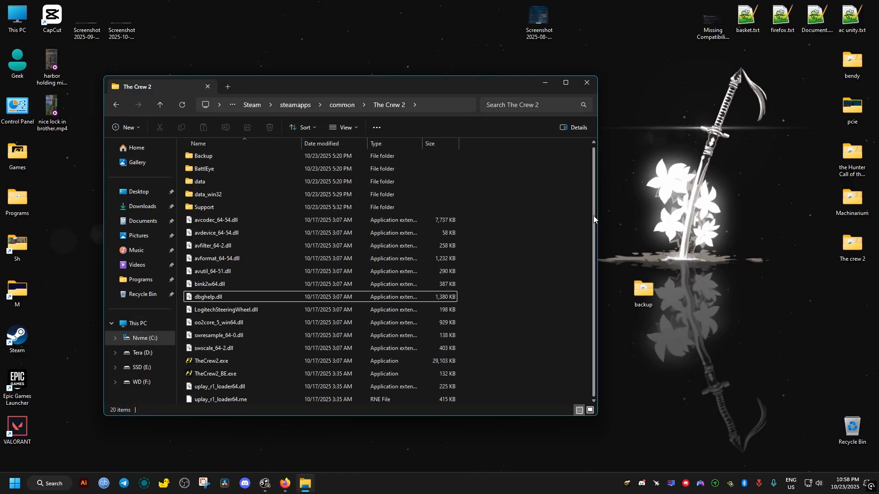
Set TheCrew2.exe to Windows 8 compatibility mode with fullscreen optimizations disabled, and confirm.
right_click(211, 361)
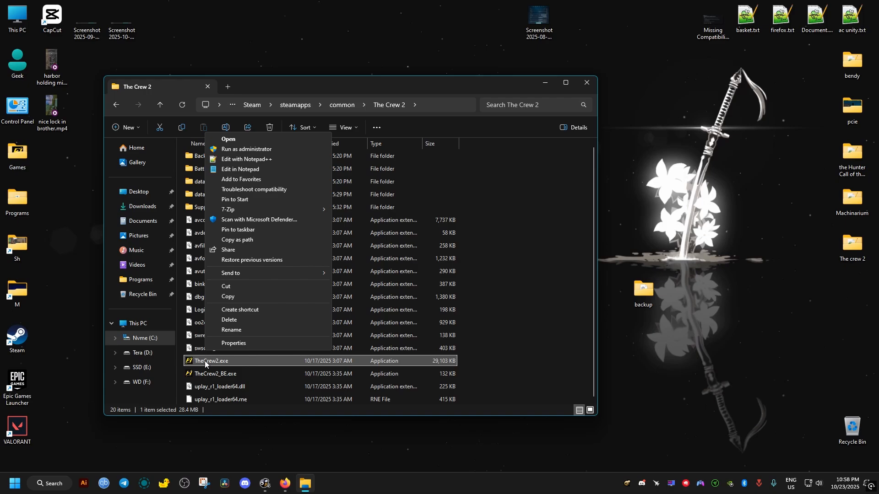
left_click(234, 343)
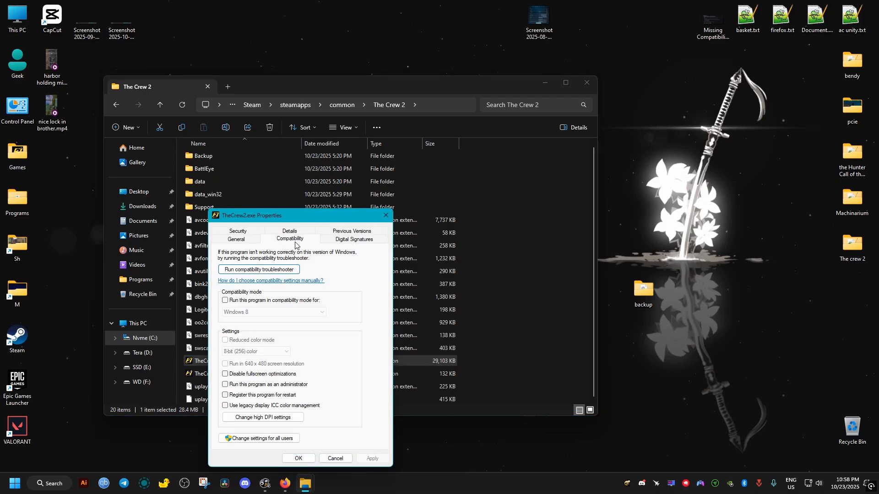
mouse_move(243, 306)
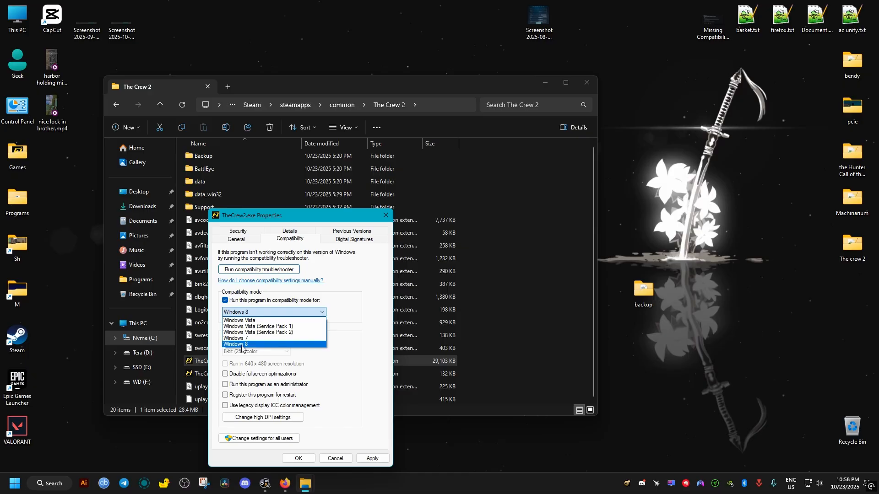
left_click(252, 344)
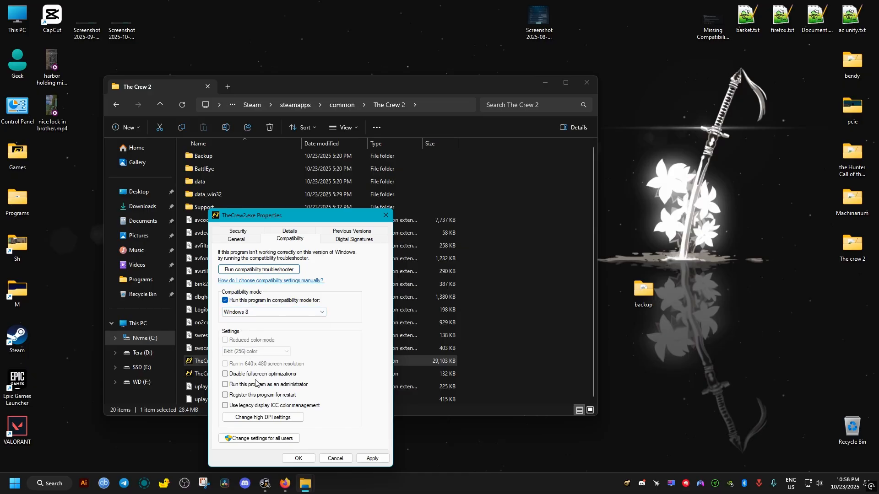
left_click(226, 374)
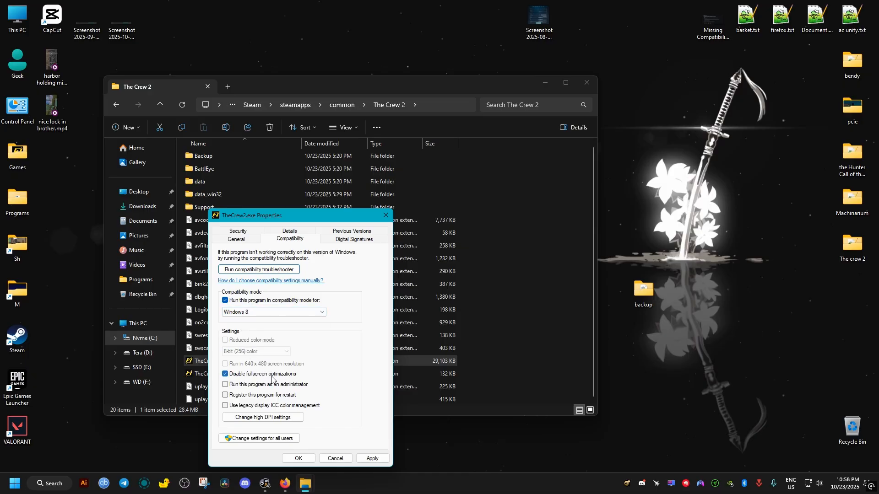
mouse_move(273, 454)
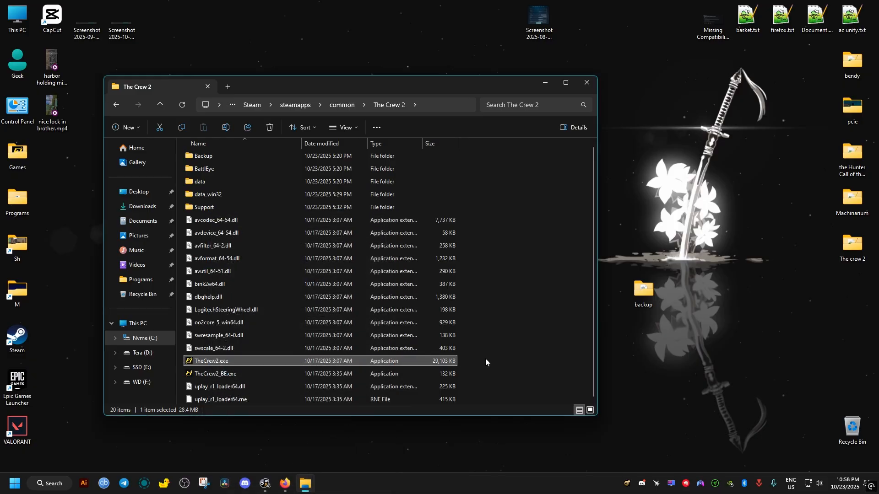
left_click(510, 366)
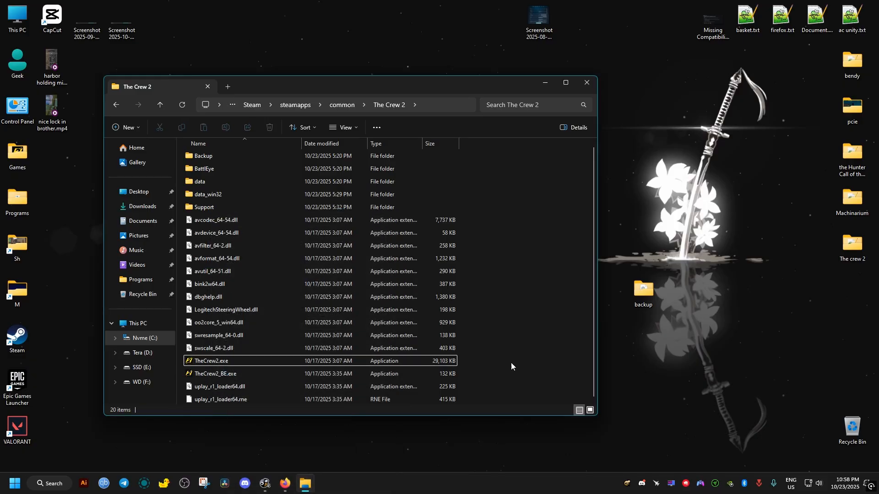